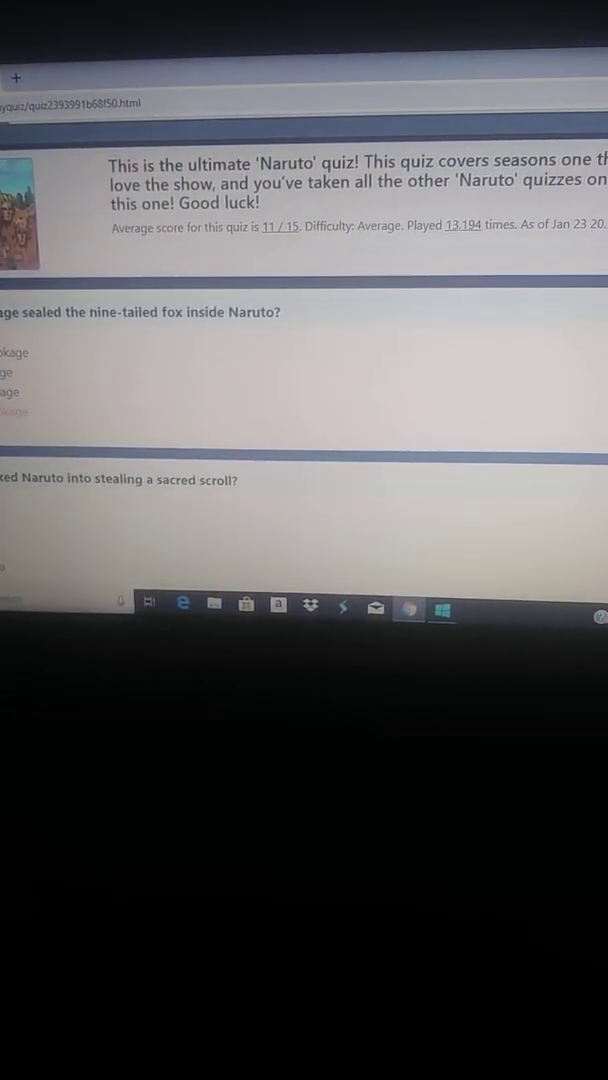
# Answer questions 2–4 with Mizuki, Rock Lee and Haku.
pyautogui.scroll(-3)
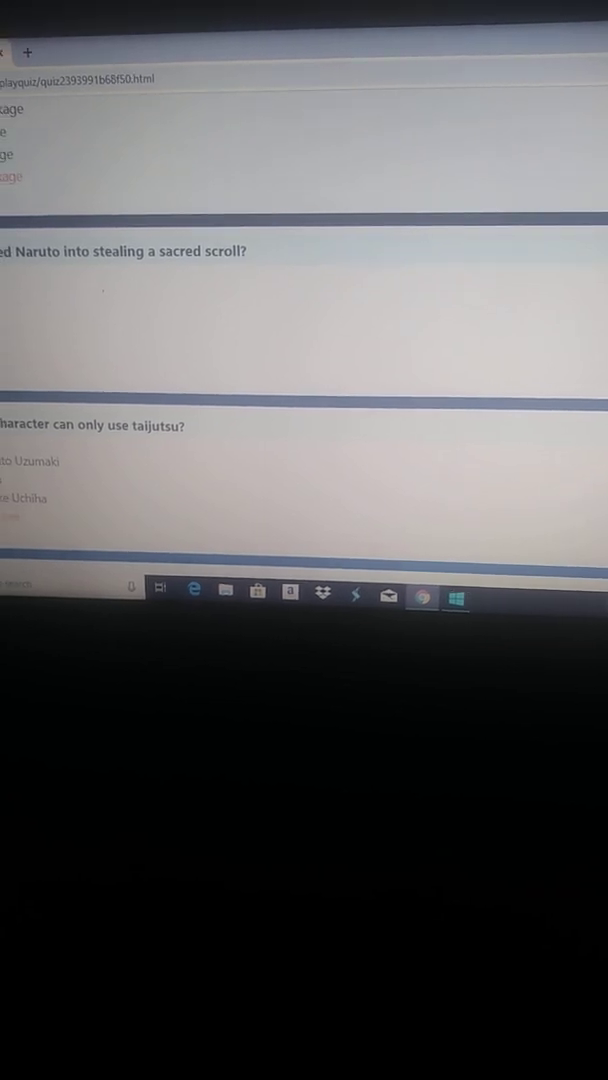
pyautogui.scroll(-3)
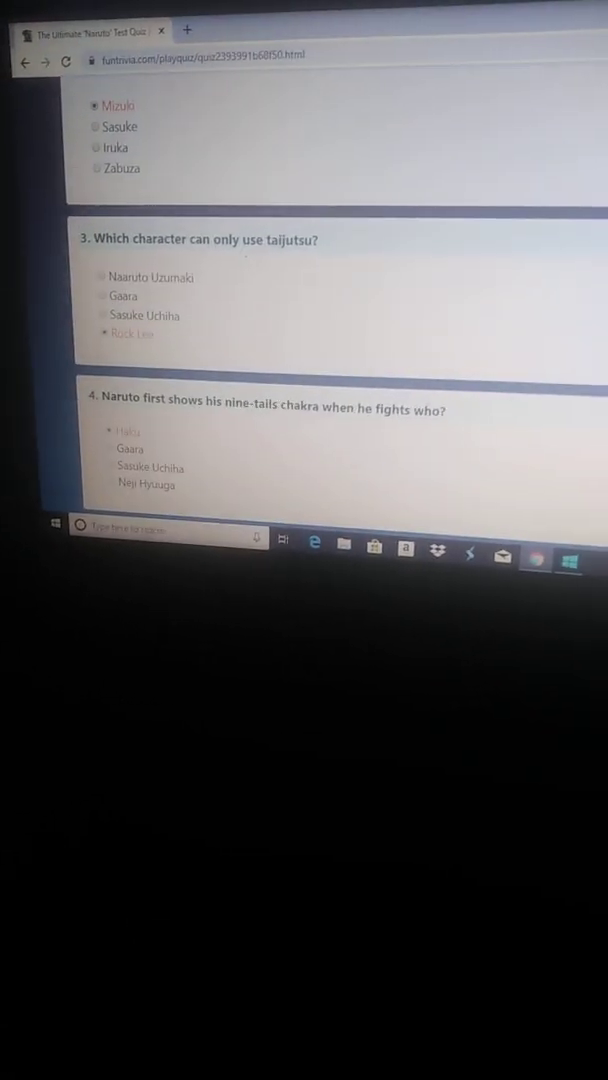
# Choose Primary Lotus for question 5 and Itachi Uchiha for question 6.
pyautogui.scroll(-3)
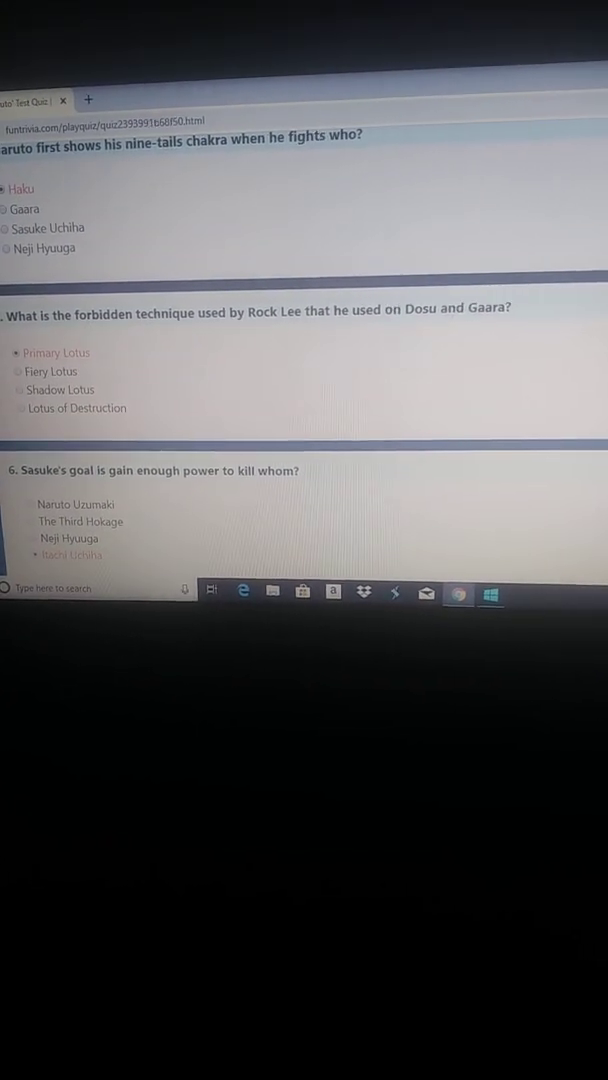
# Choose 'one thousand birds' for question 7 and Tsunade for question 8.
pyautogui.scroll(-3)
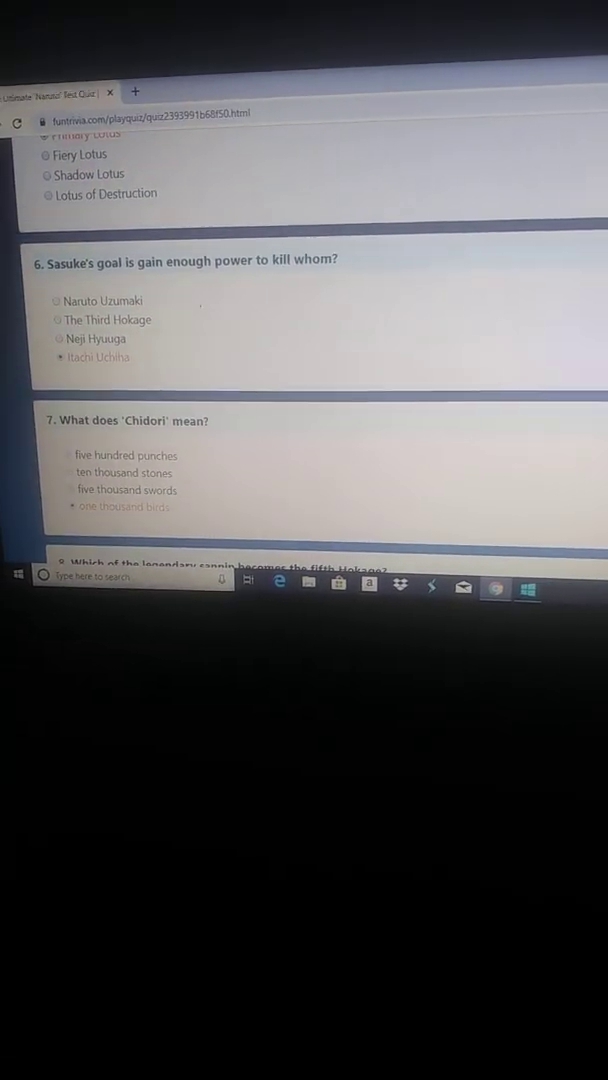
pyautogui.scroll(-3)
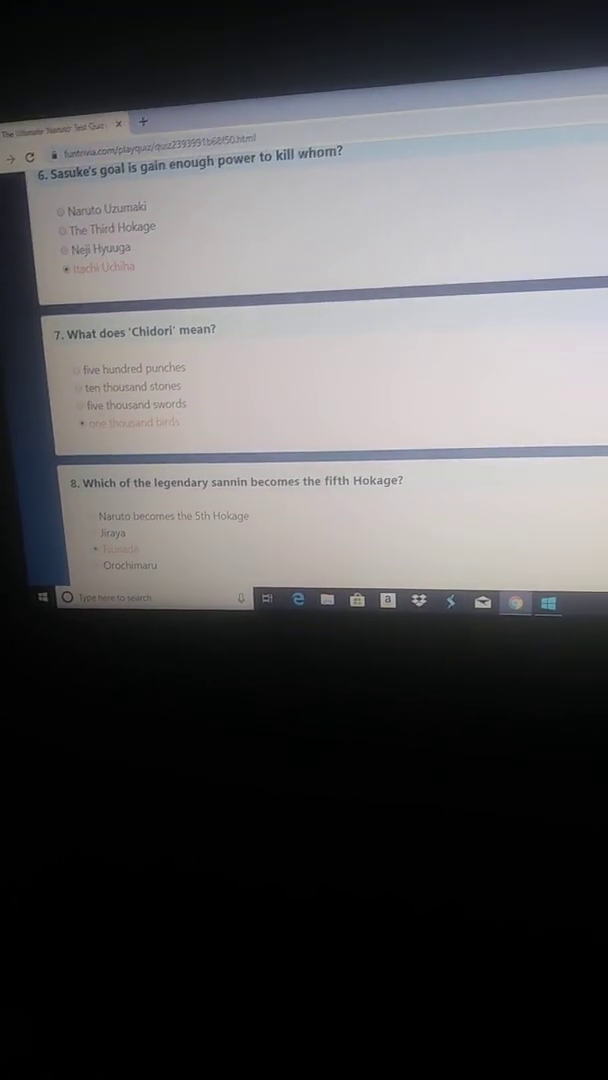
# Choose Genin for question 9 and S-rank criminal for question 10.
pyautogui.scroll(-3)
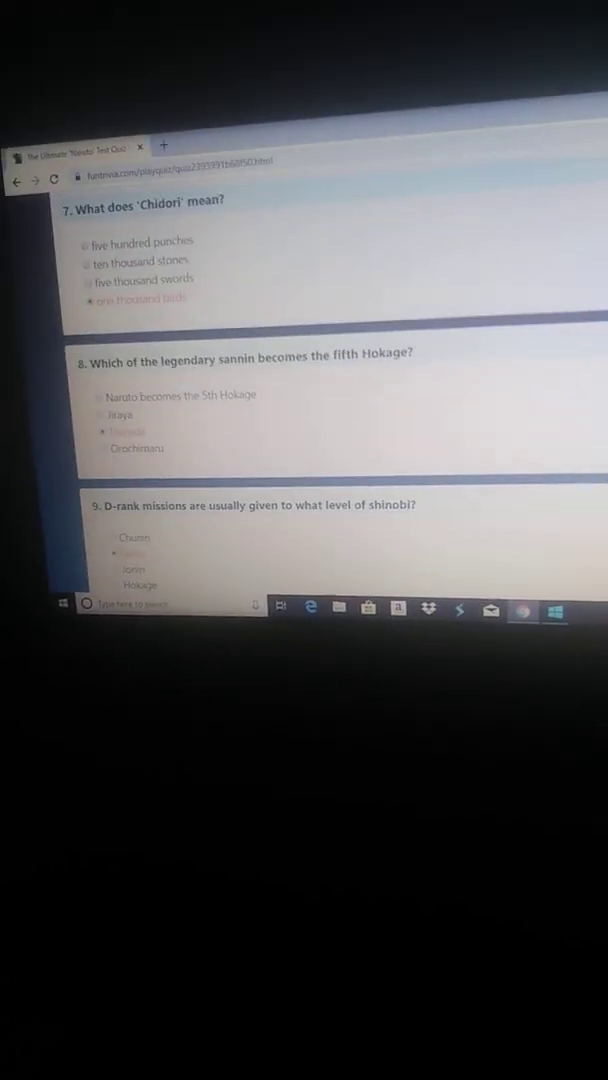
pyautogui.scroll(-3)
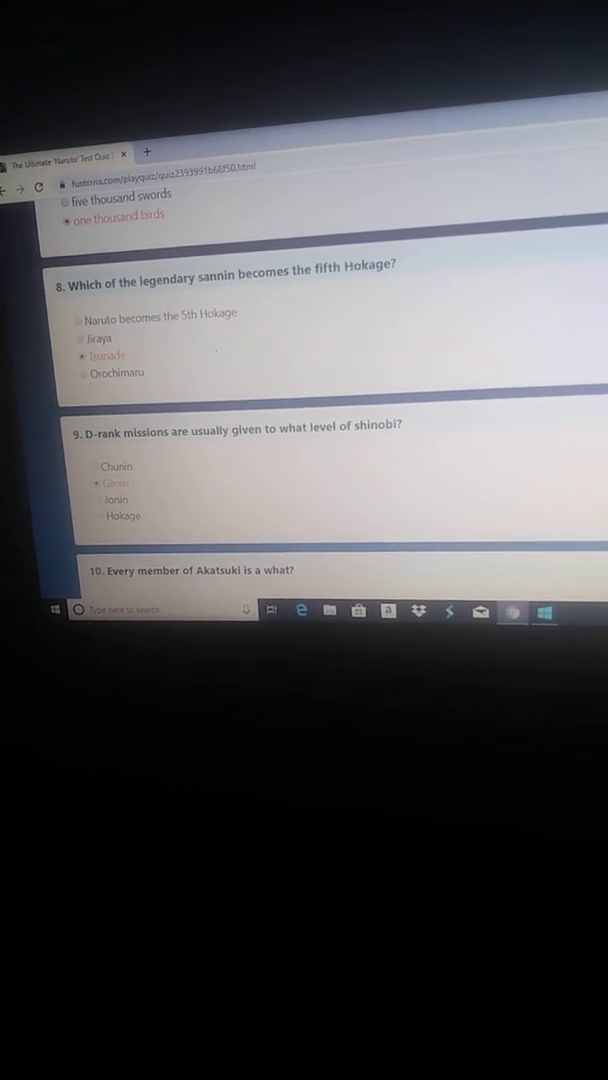
pyautogui.scroll(-3)
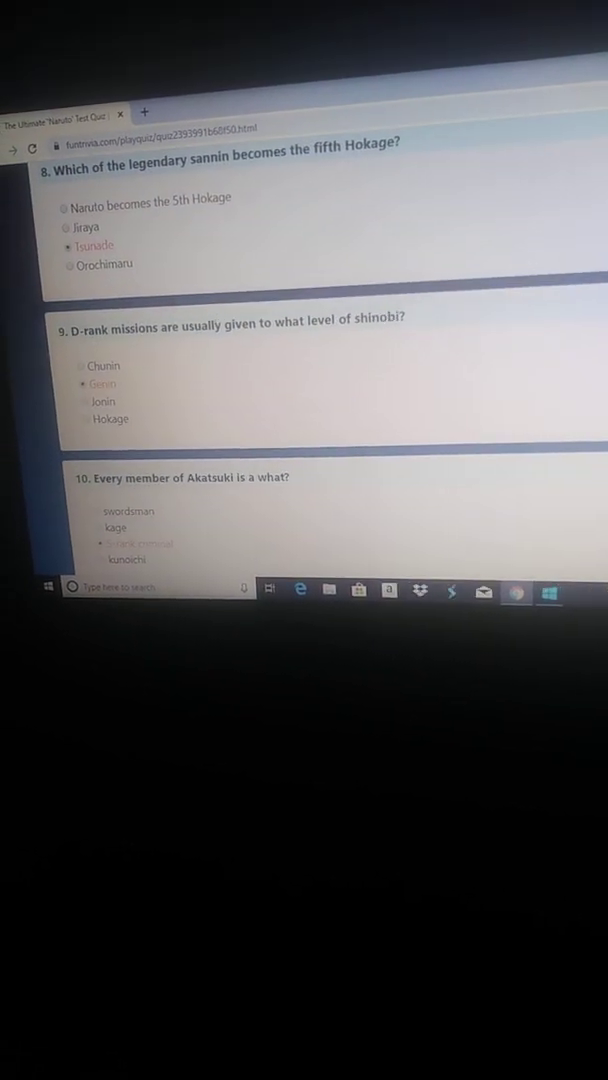
# Choose Sakura Haruno for question 13 and Doujutsu for question 14.
pyautogui.scroll(-3)
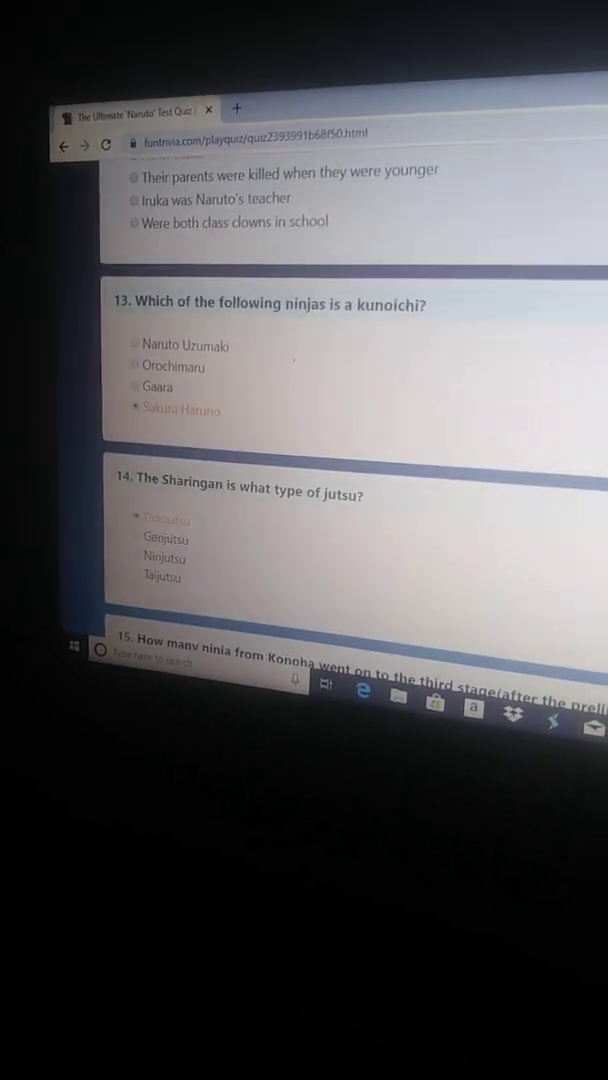
# Choose 'five' as the number of Konoha ninja reaching the third Chunin Exam stage.
pyautogui.scroll(-3)
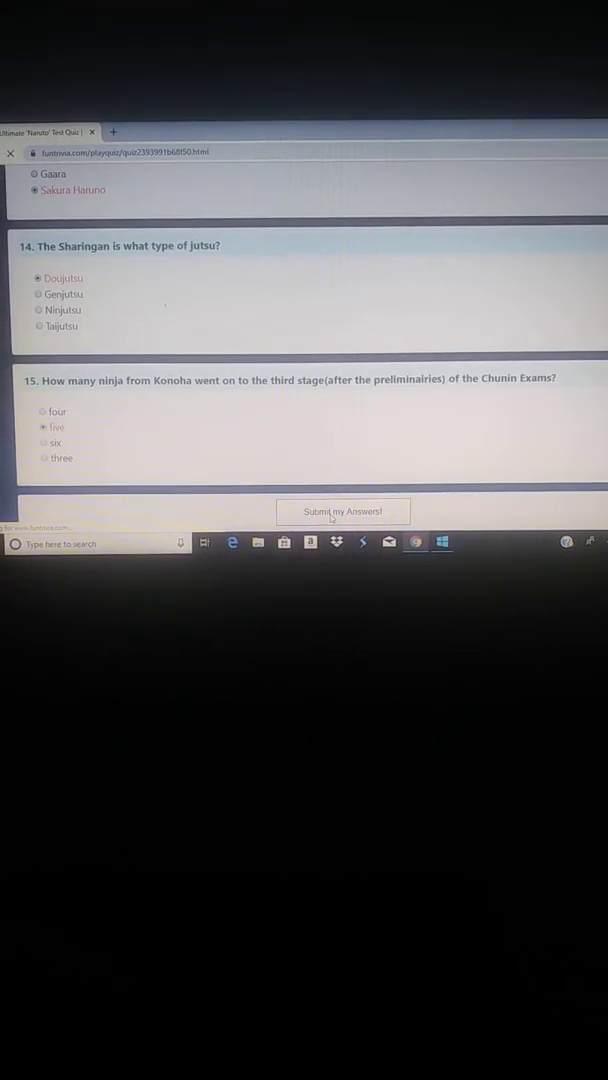
# Submit the answers and view results with questions one and two marked correct.
pyautogui.click(342, 511)
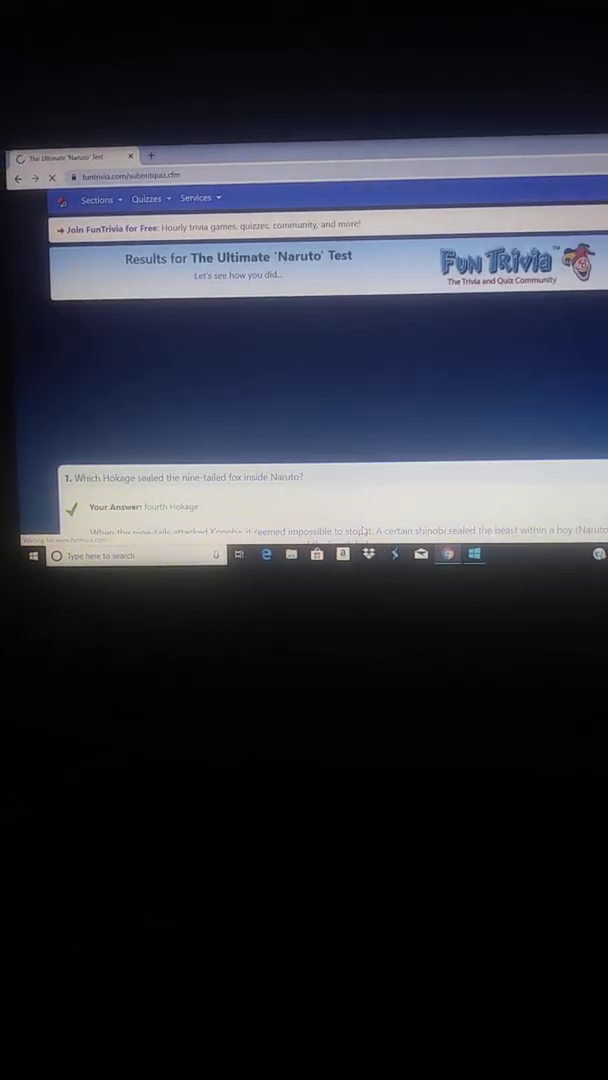
pyautogui.scroll(-3)
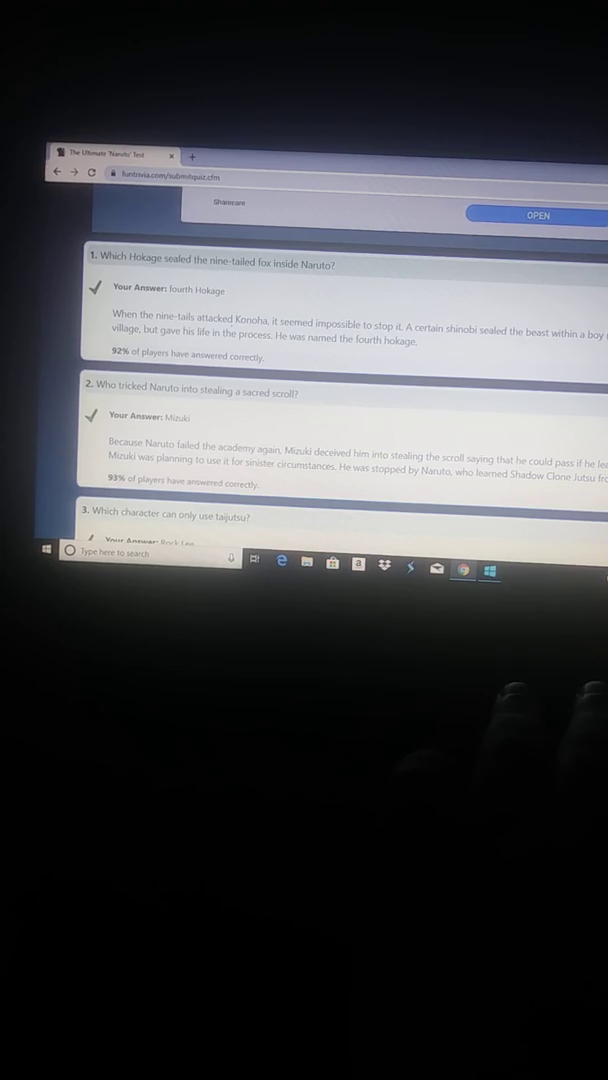
pyautogui.scroll(-3)
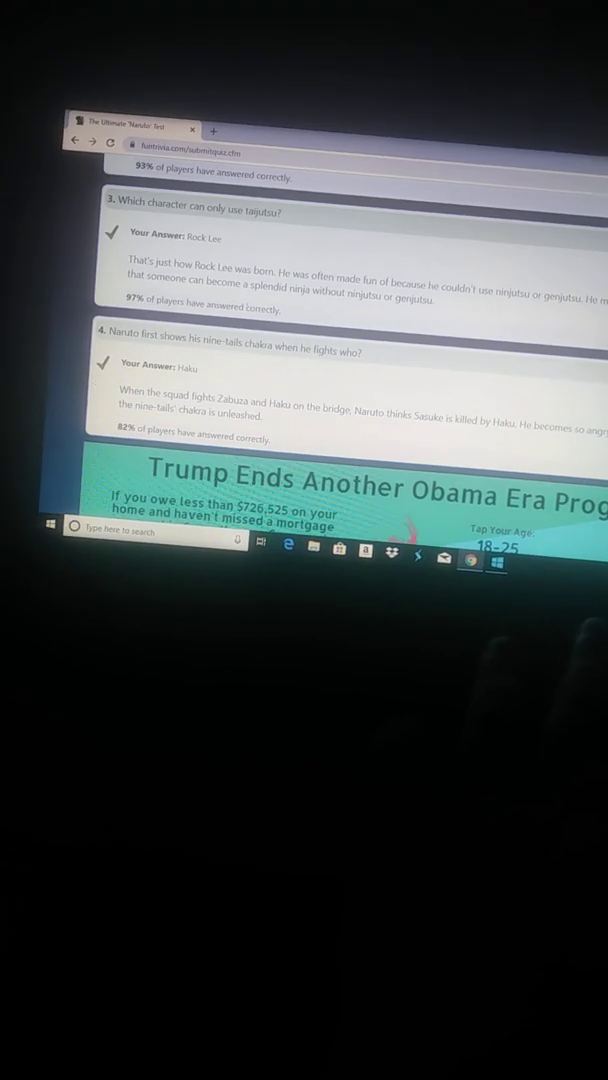
pyautogui.scroll(-3)
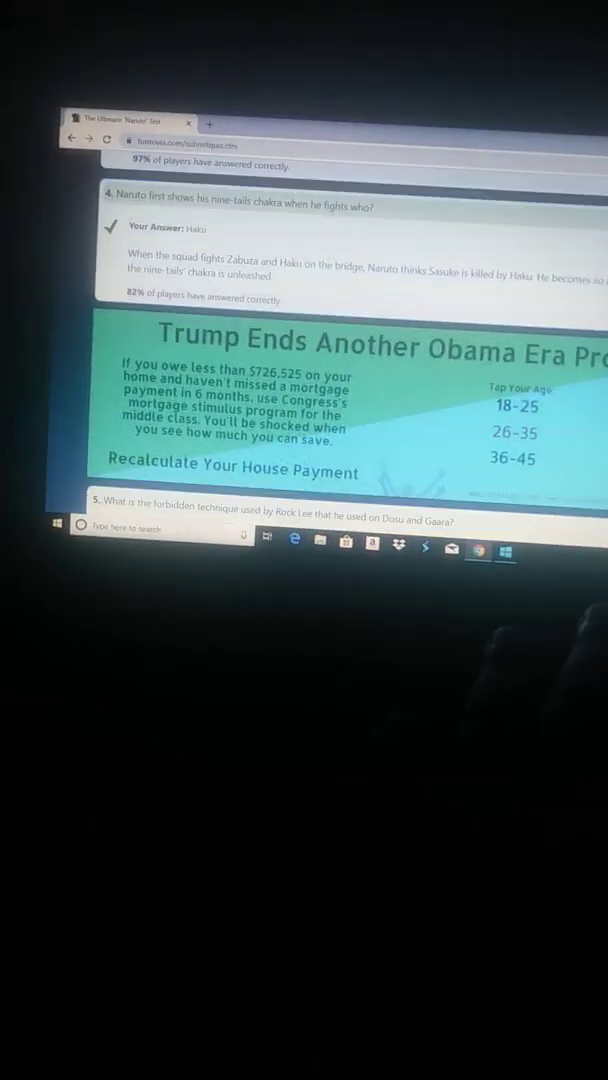
pyautogui.scroll(-3)
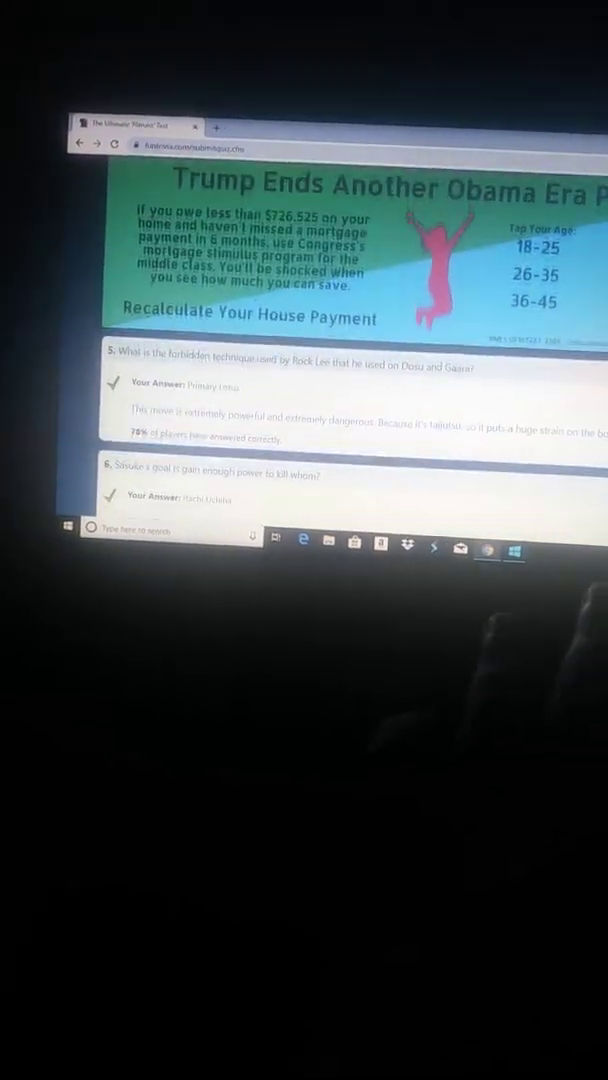
pyautogui.scroll(-3)
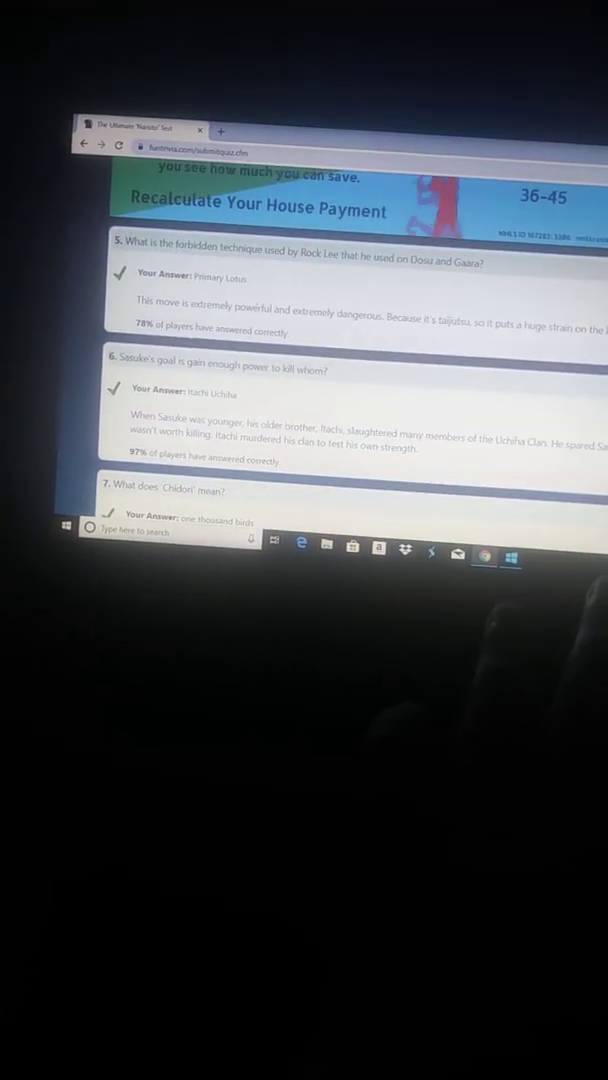